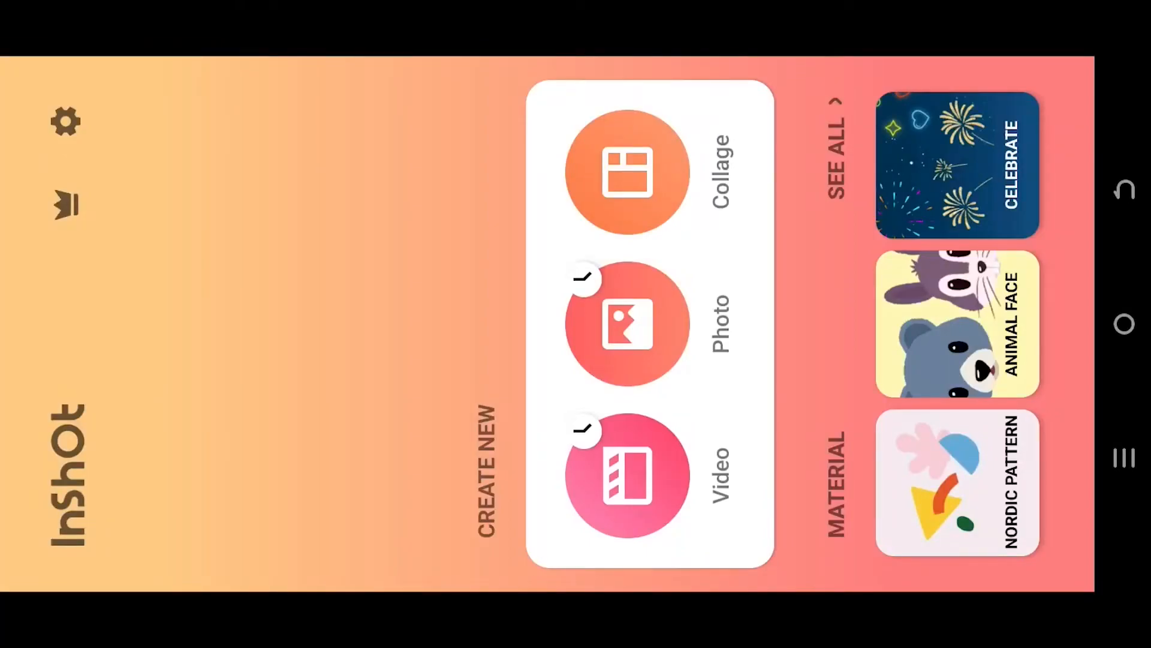
Step: Create a new video project from the 13-second sunset boat silhouette clip
click(630, 475)
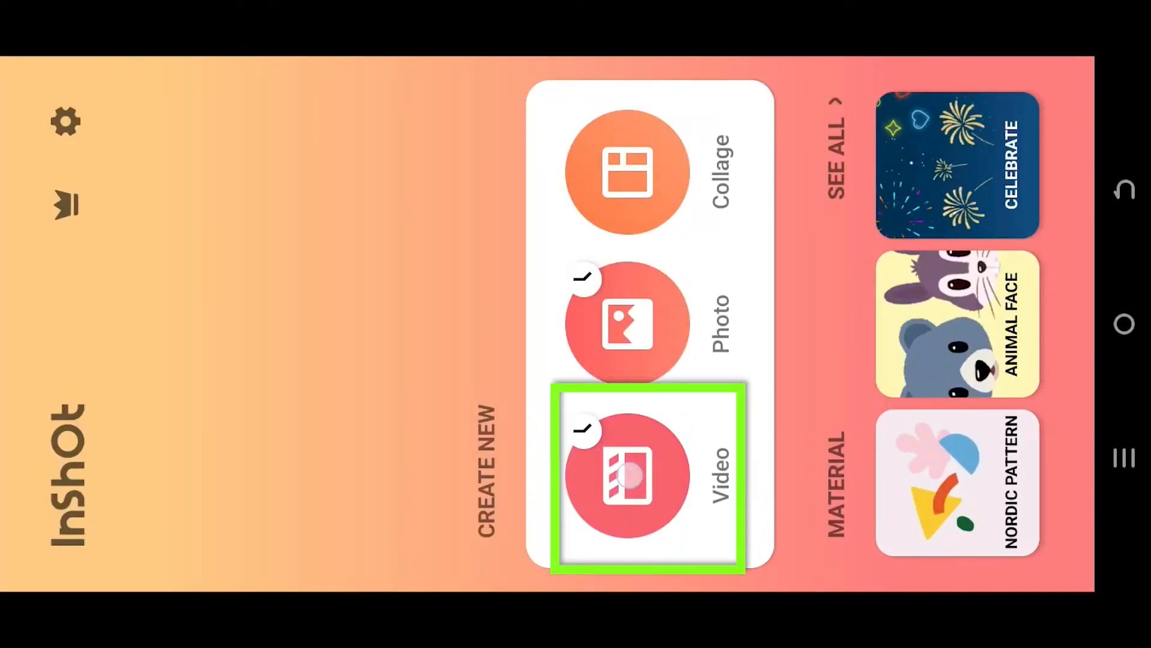
click(628, 478)
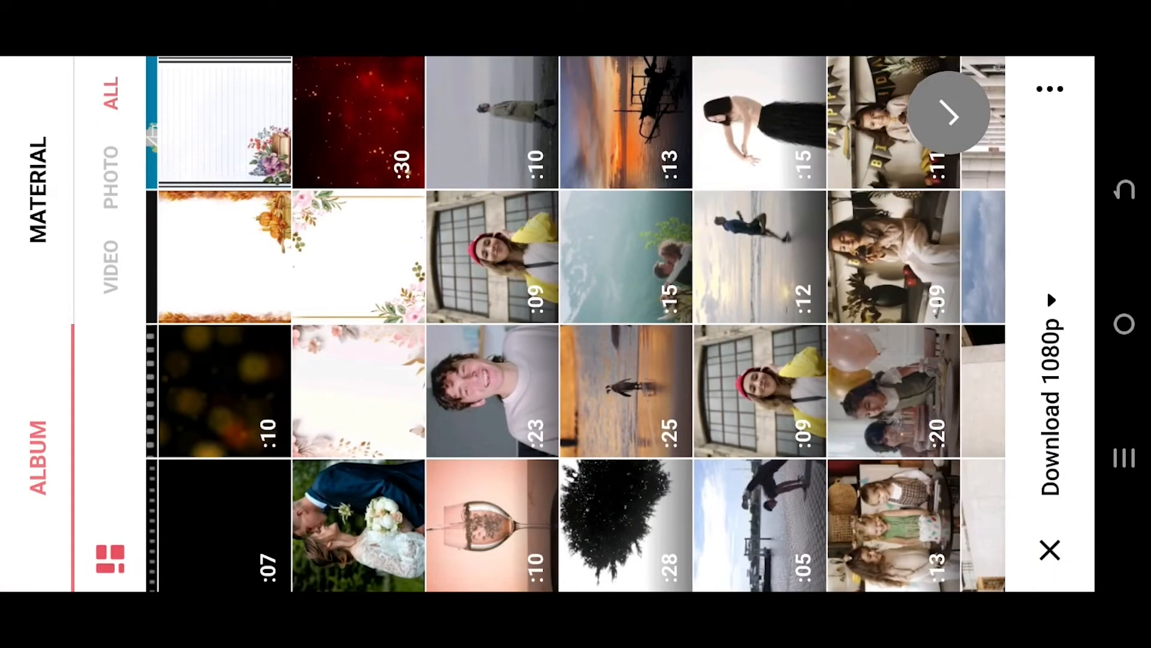
click(951, 114)
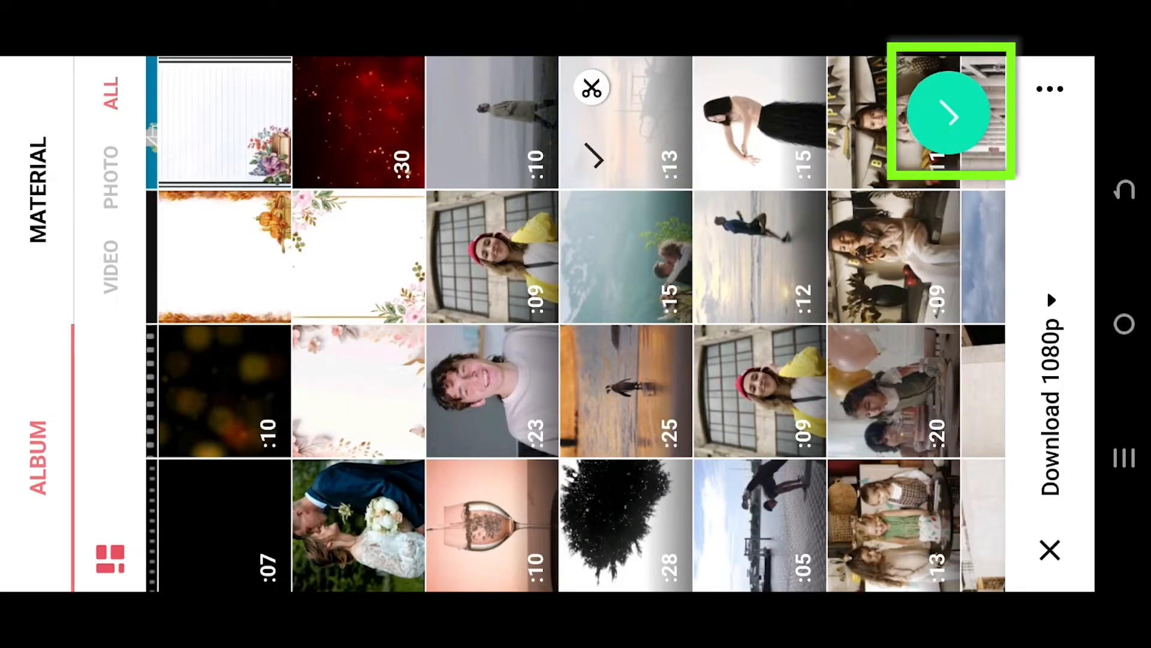
click(952, 114)
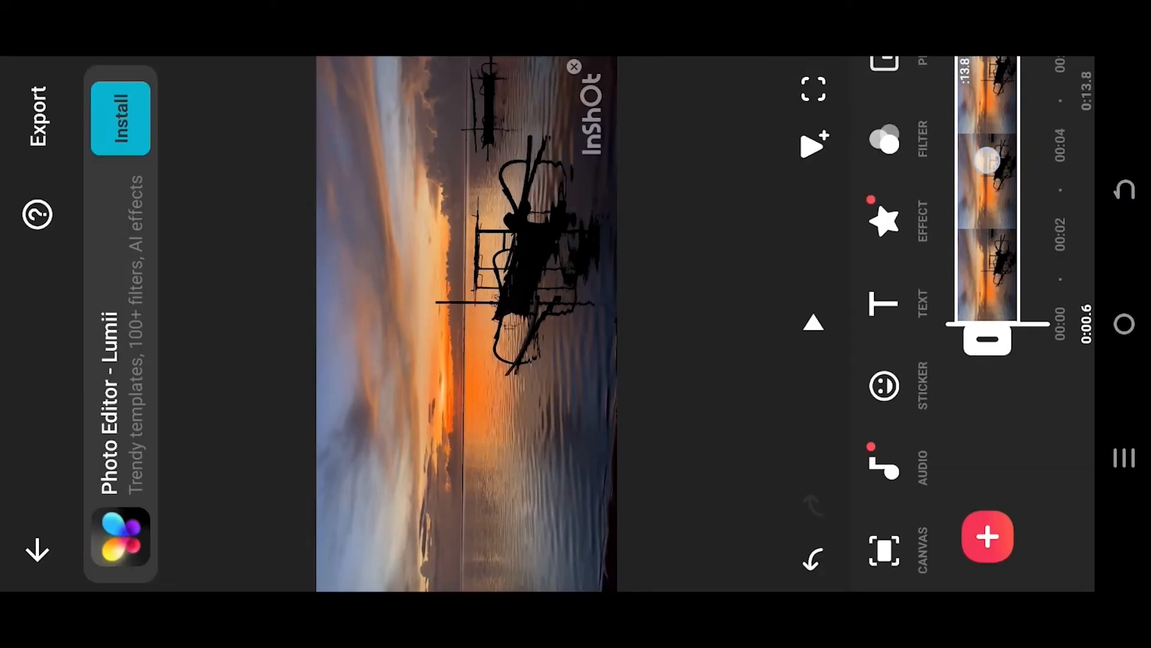
Step: Open the audio library over the loaded sunset clip
click(884, 469)
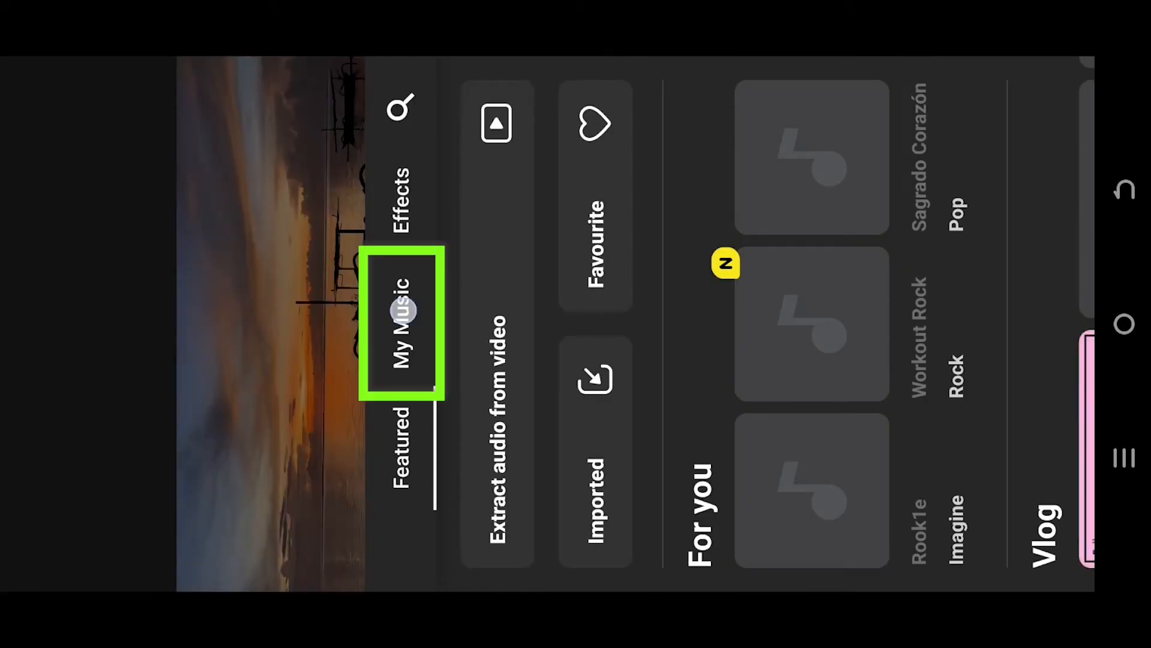
Step: Show the My Music list of songs saved on the device
click(403, 326)
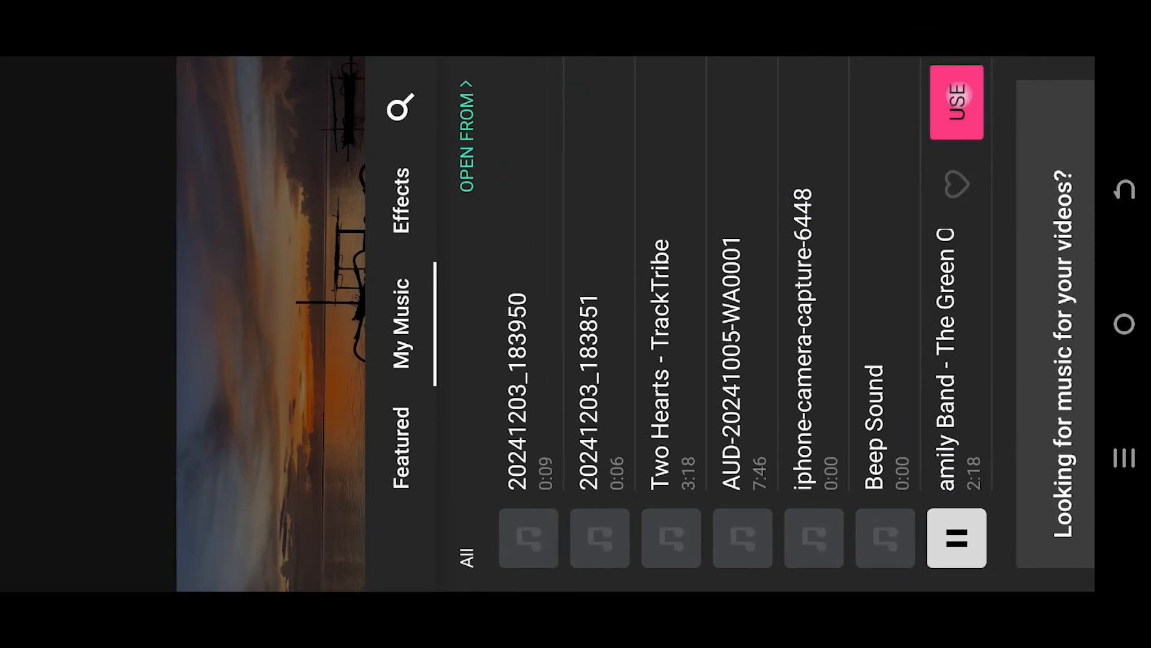
Step: Add 'Springtime Family Band' by The Green Orbs beneath the sunset clip
click(957, 102)
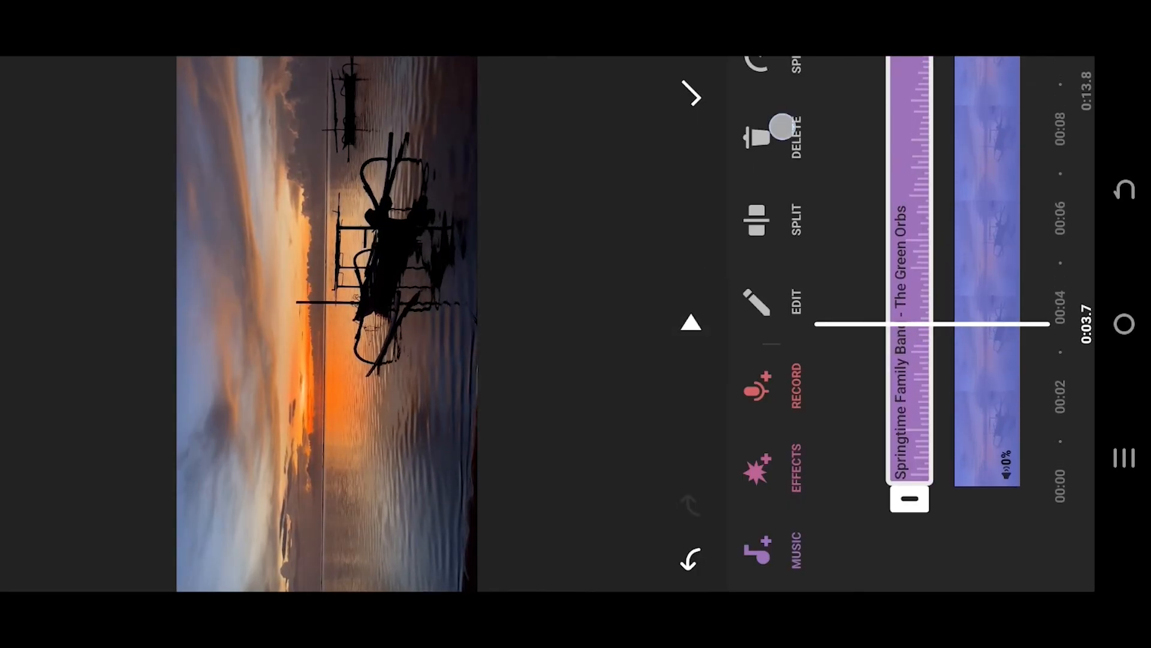